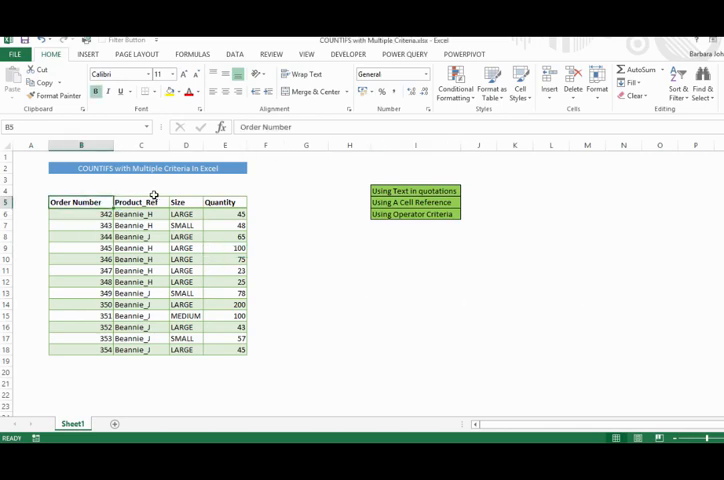
Review the Product_Ref and Quantity column headings and select cell G9 for a new formula
left_click(140, 202)
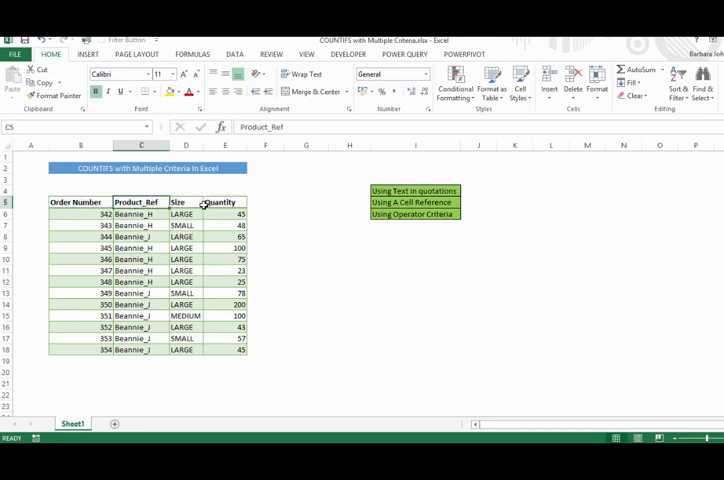
left_click(221, 202)
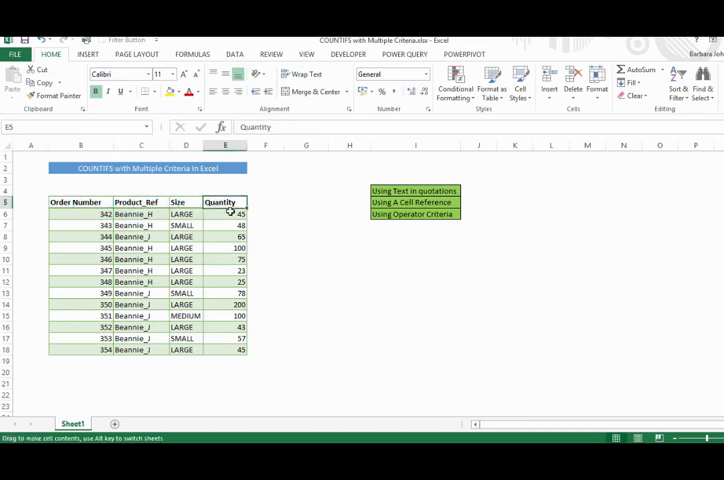
left_click(307, 247)
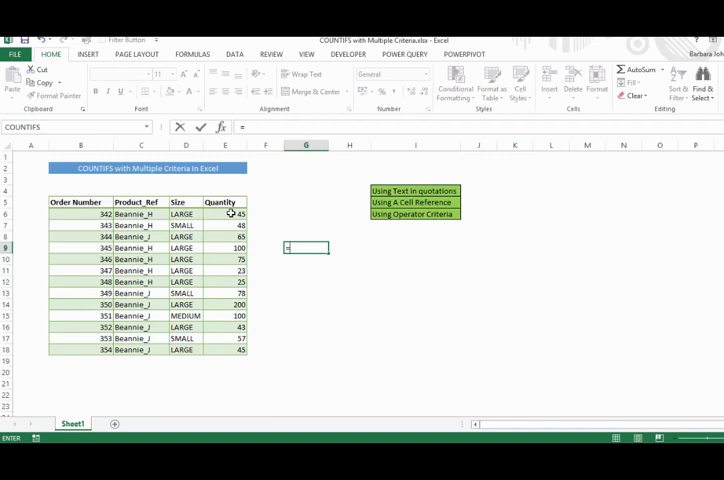
Type COUNTIFS with absolute C6:C18 matching "Beannie_H" and D6:D18 matching "LARGE"
type("=COUNTIFS(")
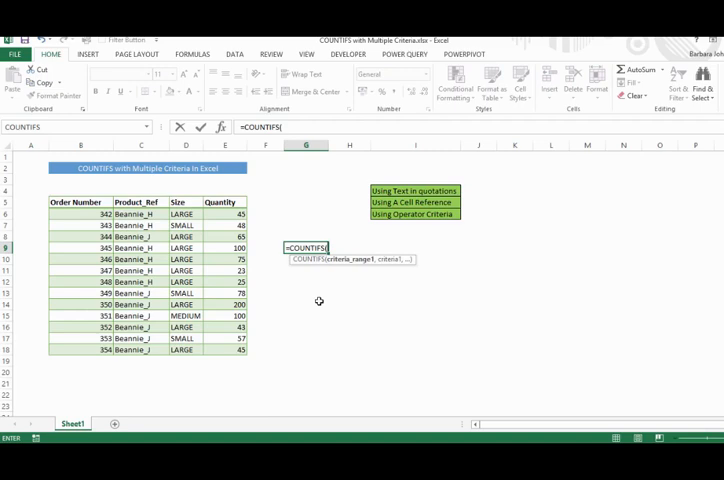
mouse_move(238, 201)
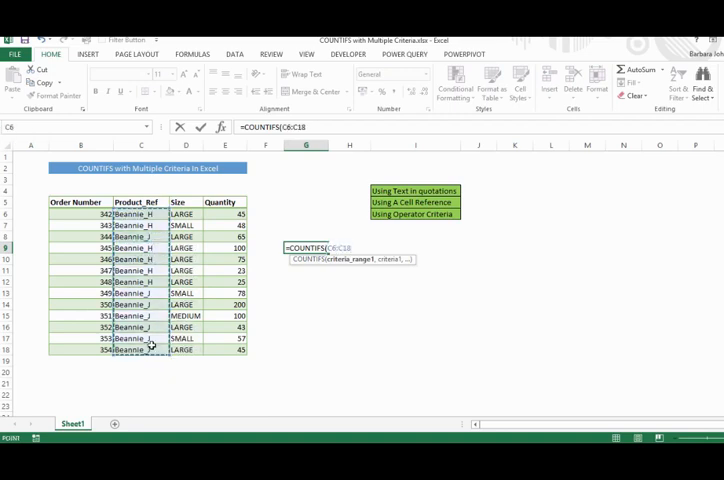
key("f4")
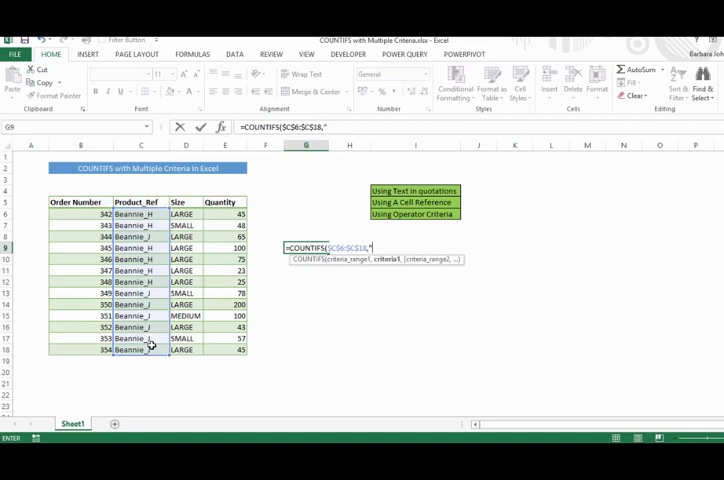
type("Beannie")
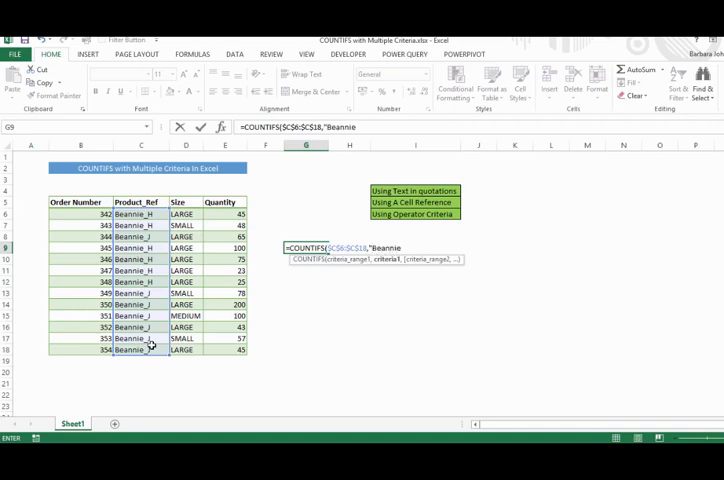
type("_H\"")
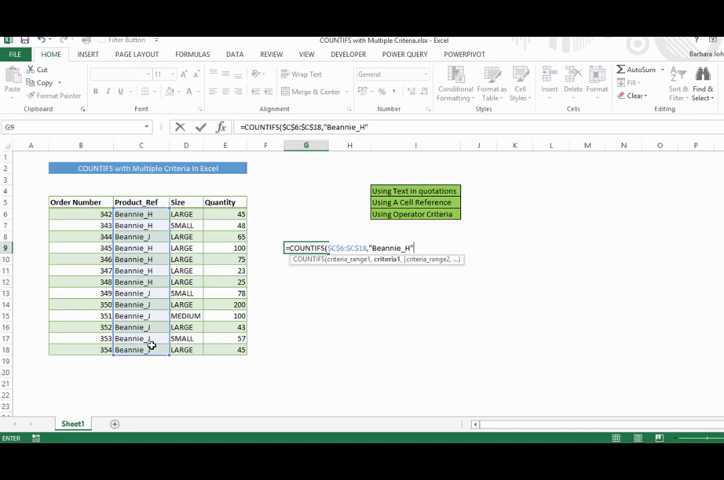
type(",")
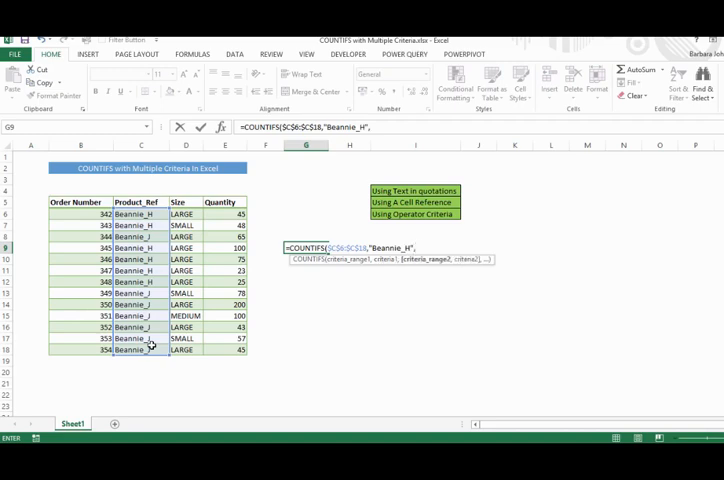
mouse_move(185, 213)
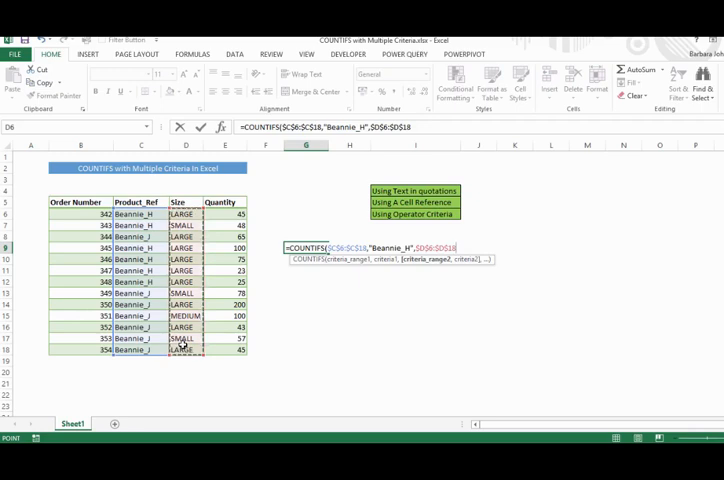
type(",")
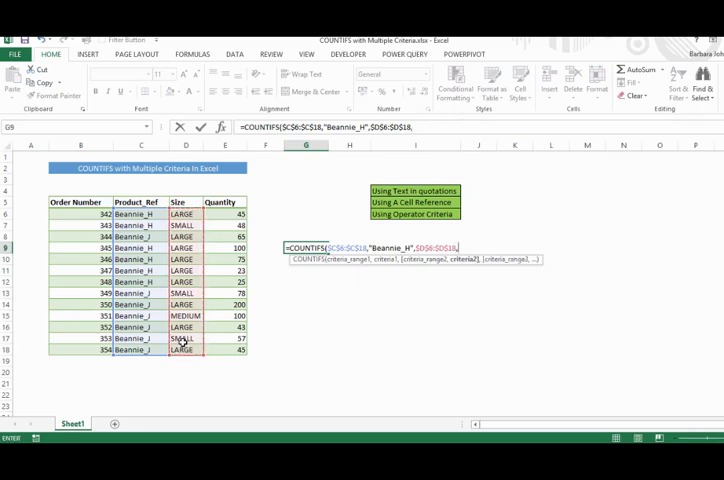
type(",")
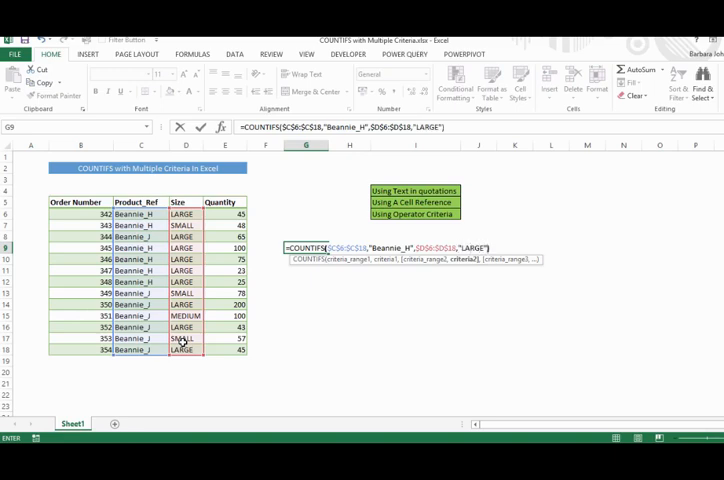
Commit the COUNTIFS formula in G9, then reselect G9 to view the formula behind 5
key("Return")
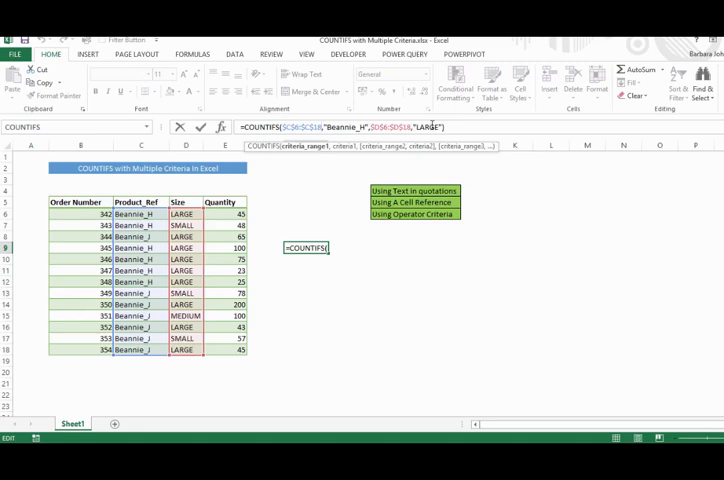
key("Return")
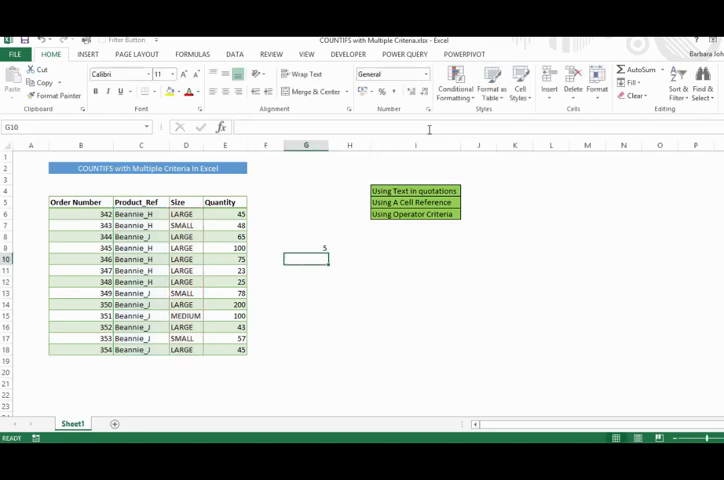
left_click(307, 248)
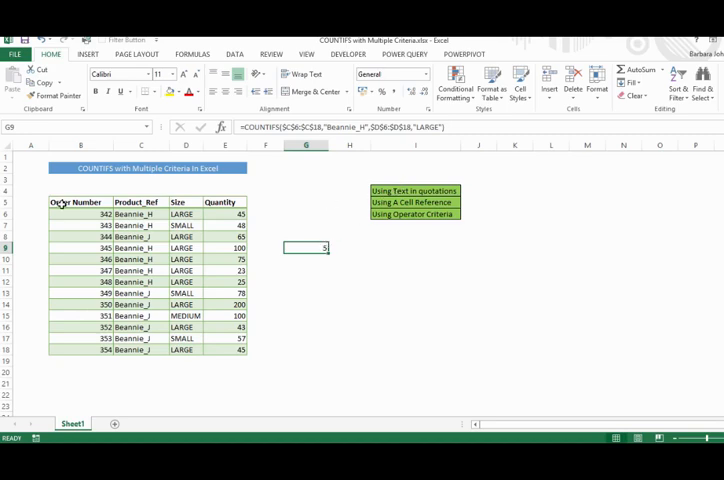
mouse_move(337, 288)
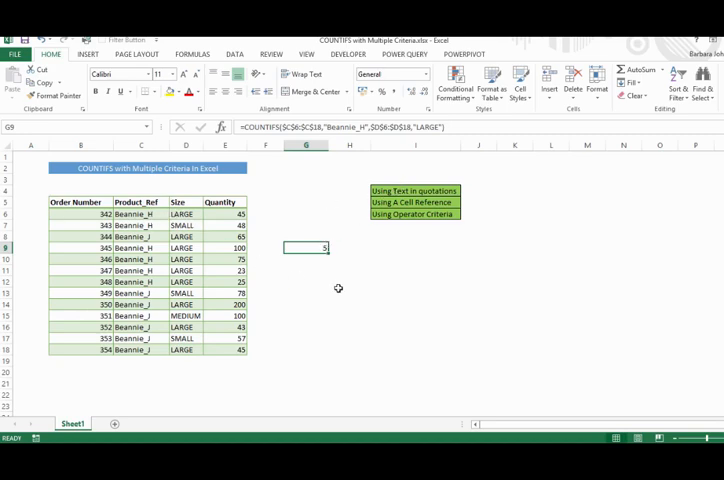
mouse_move(303, 263)
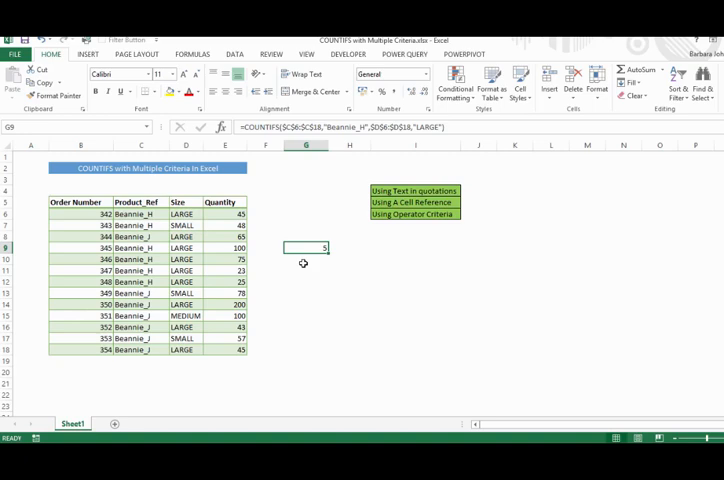
Clear G9 and retype COUNTIFS over $C$6:$C$18 using cell C6 as the product criterion
key("Delete")
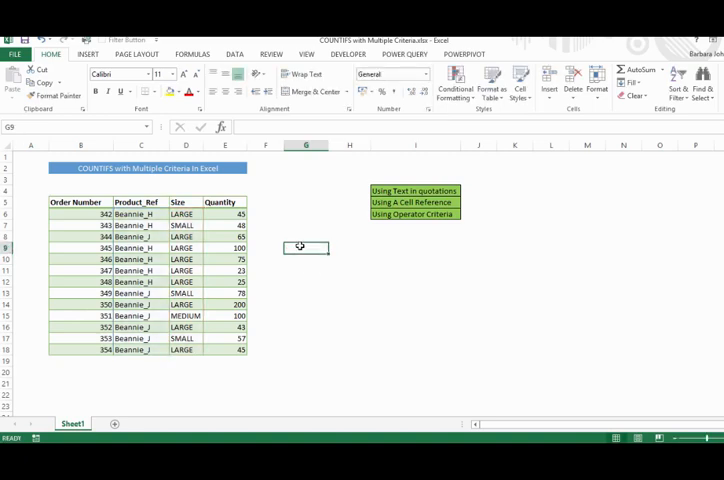
type("=")
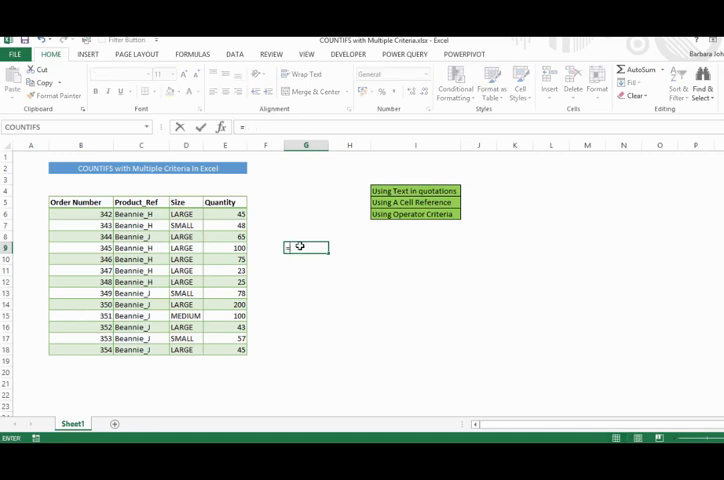
type("=COUNTIFS(")
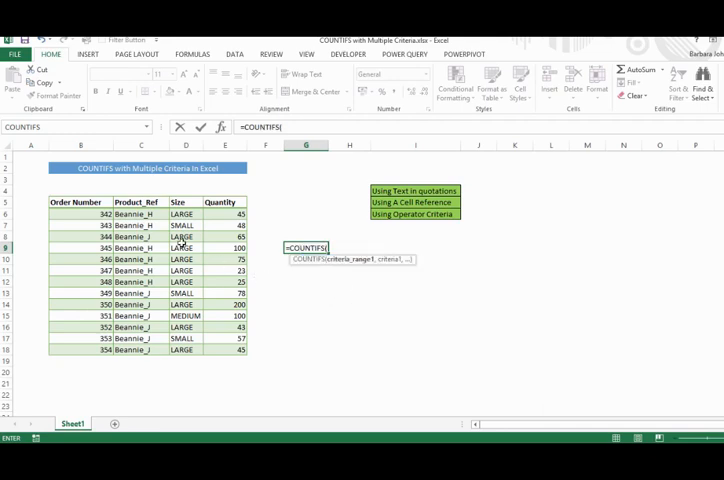
left_click_drag(135, 215, 135, 350)
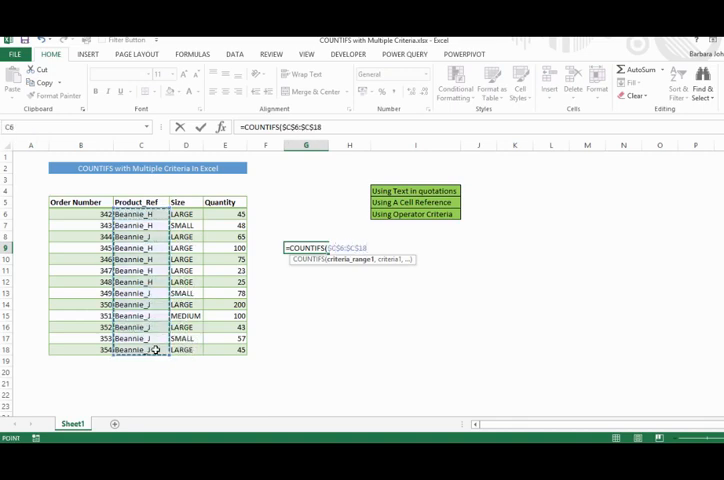
type(",")
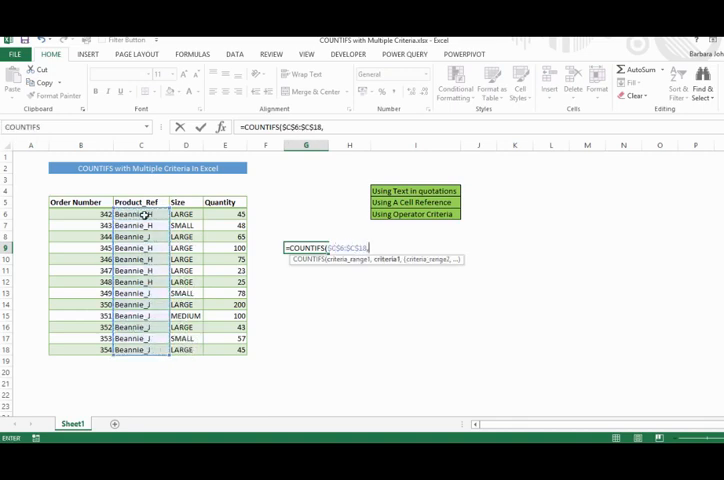
left_click(128, 214)
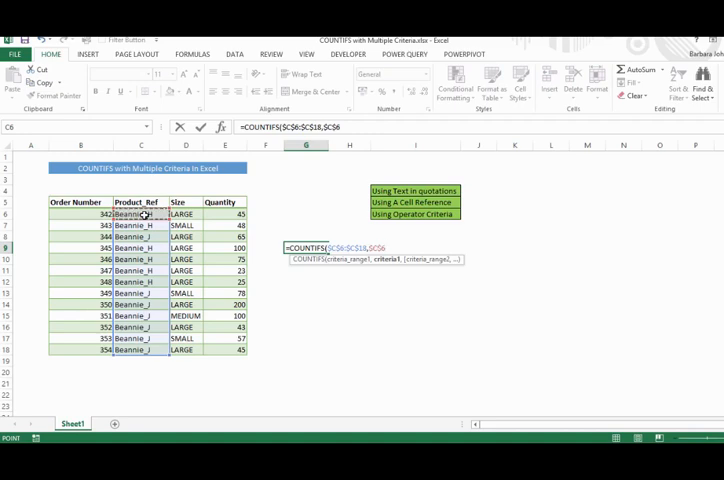
type(",$D$6:$D$18,D6)")
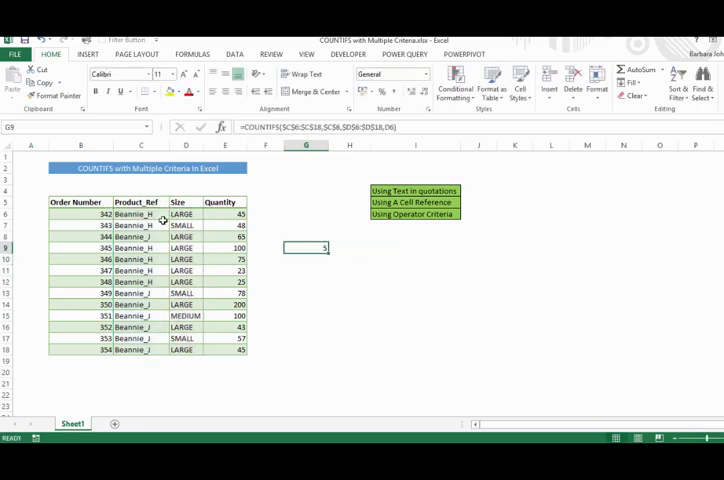
mouse_move(311, 281)
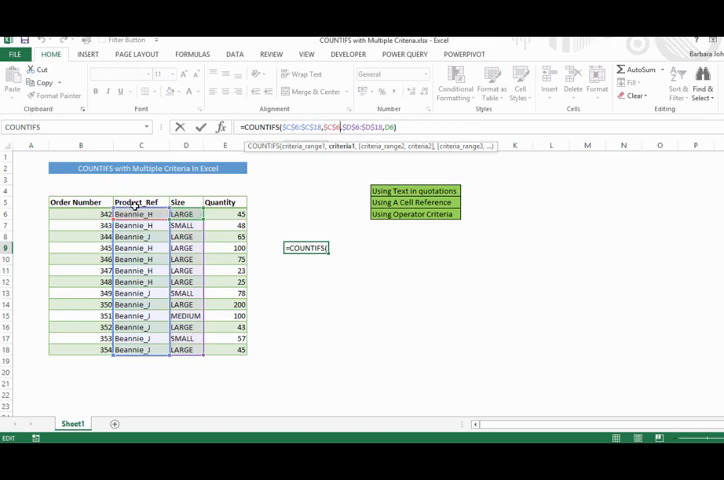
mouse_move(585, 165)
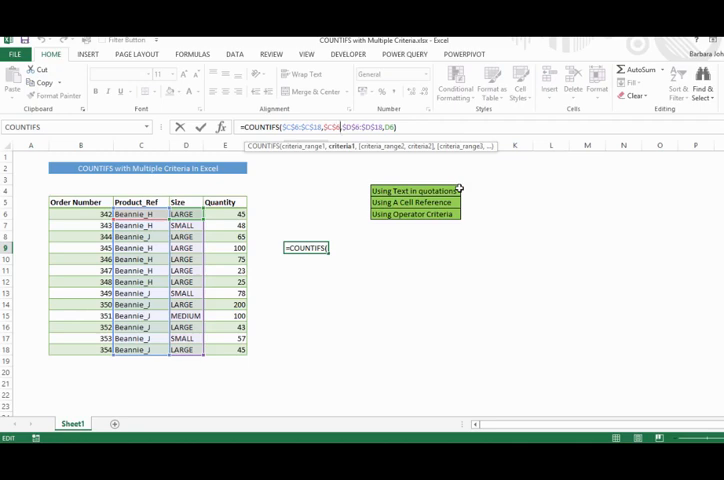
key("Escape")
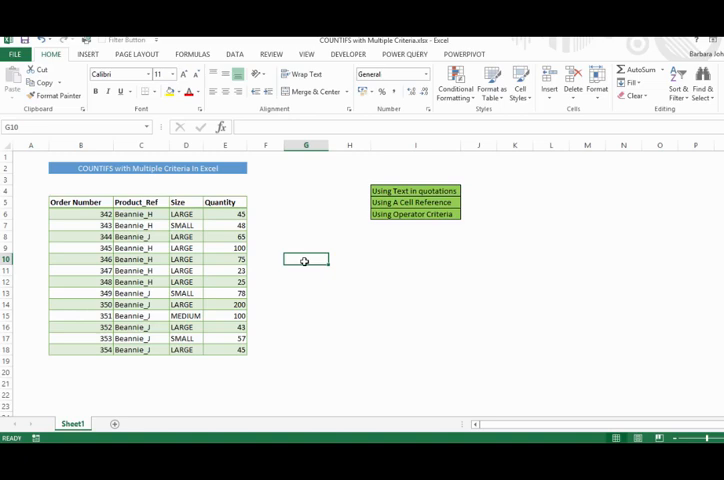
Type COUNTIFS in G10: $C$6:$C$18=$C$6, $D$6:$D$18=D6, E6:E18 ">=50"
type("=CO")
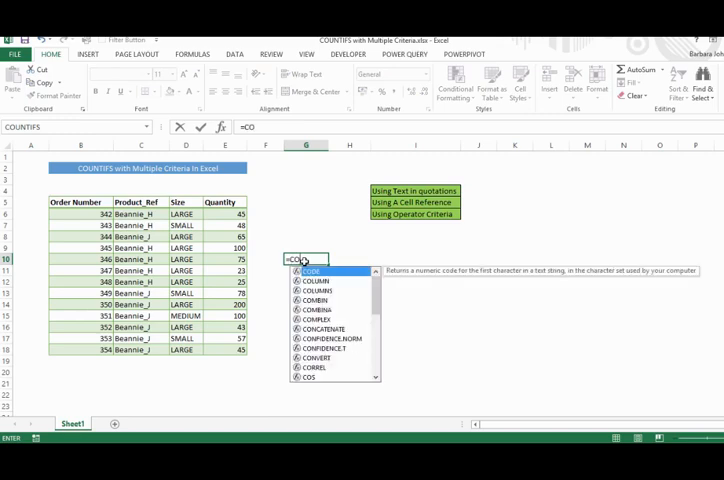
type("unt")
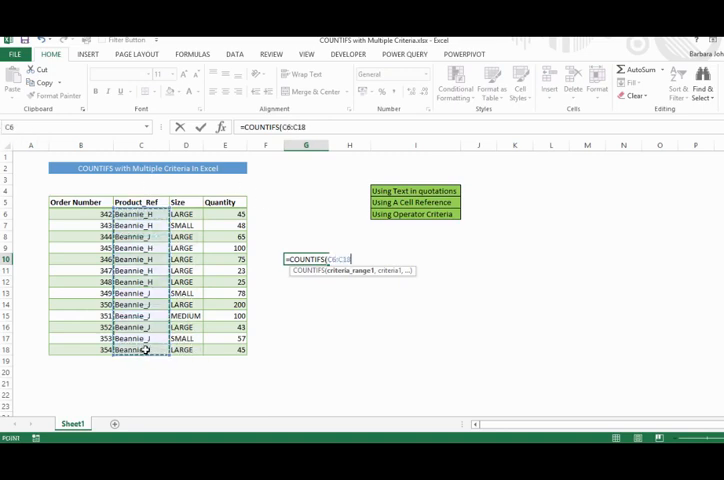
key("f4")
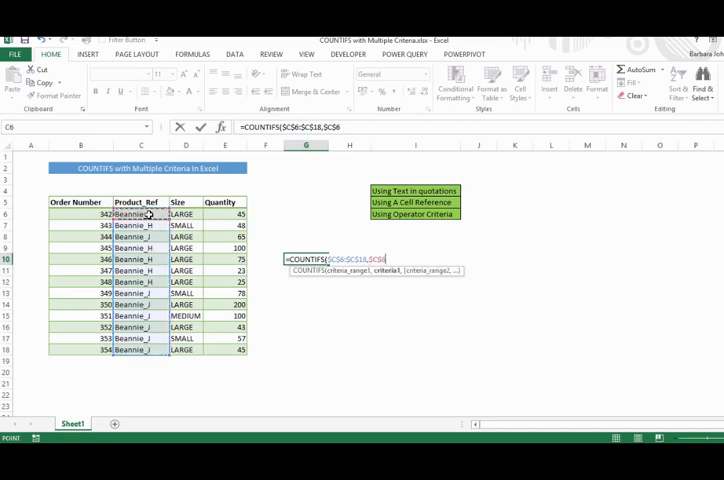
type(",$D$6:$D$18,D6")
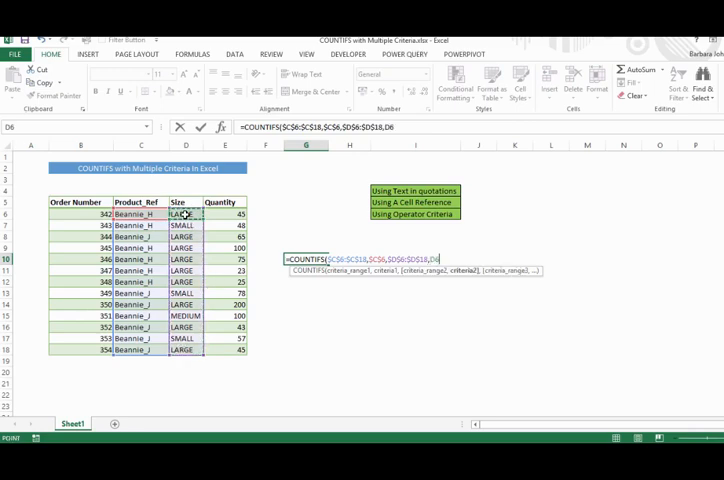
type(",")
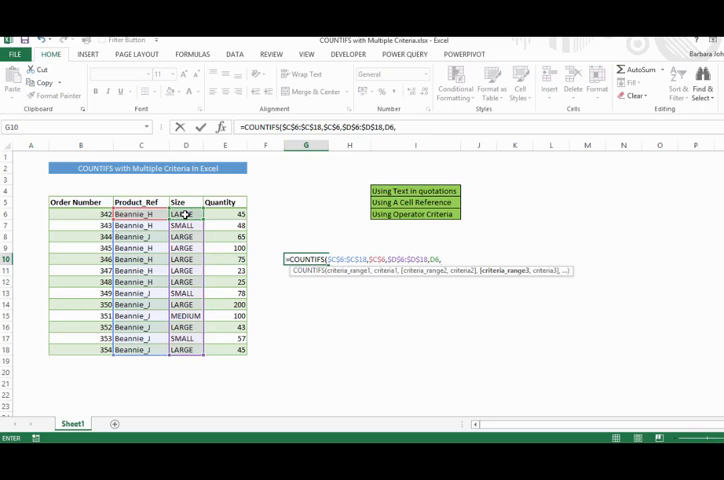
left_click_drag(222, 213, 222, 351)
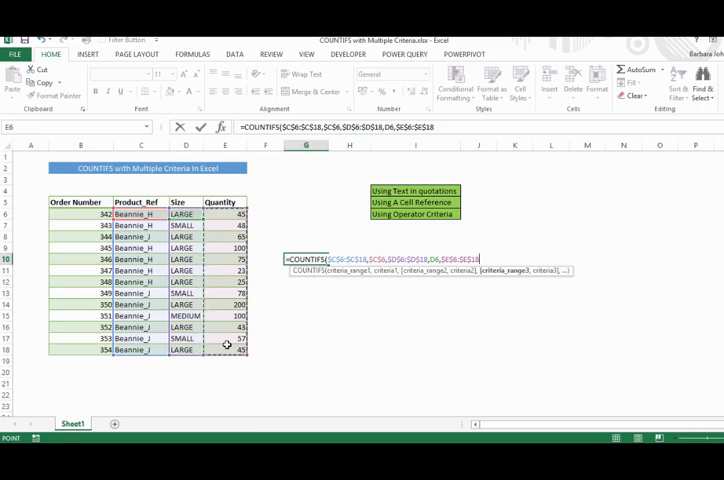
type(",")
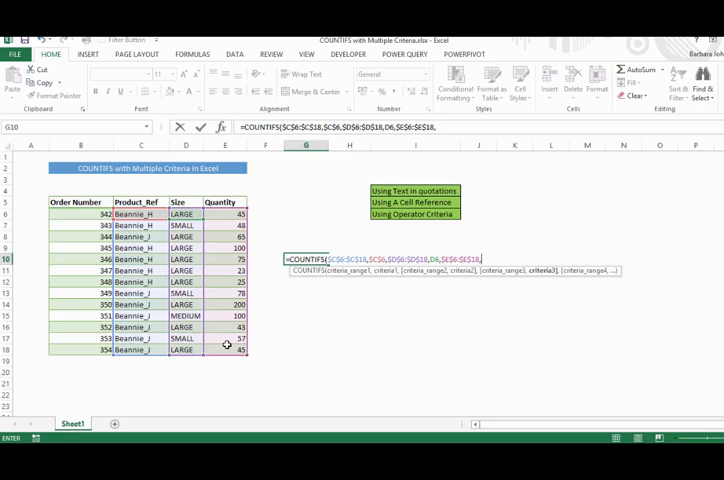
type("\"")
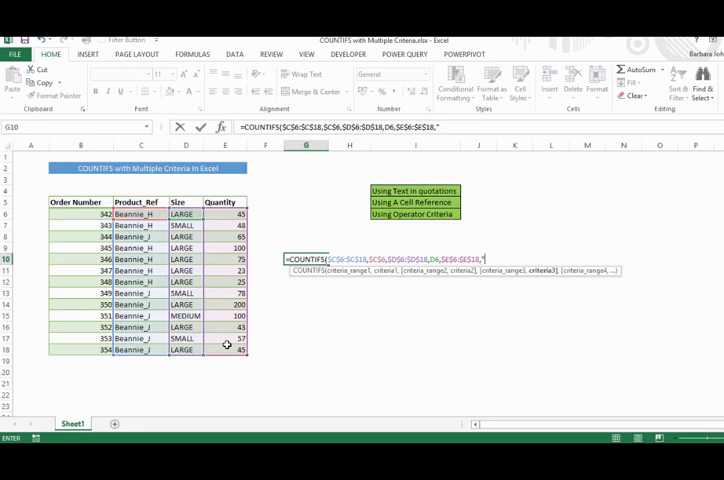
type(">=")
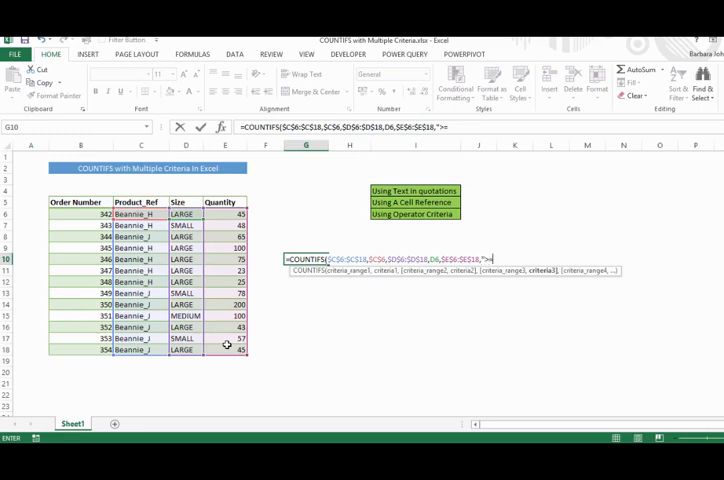
type("50\")")
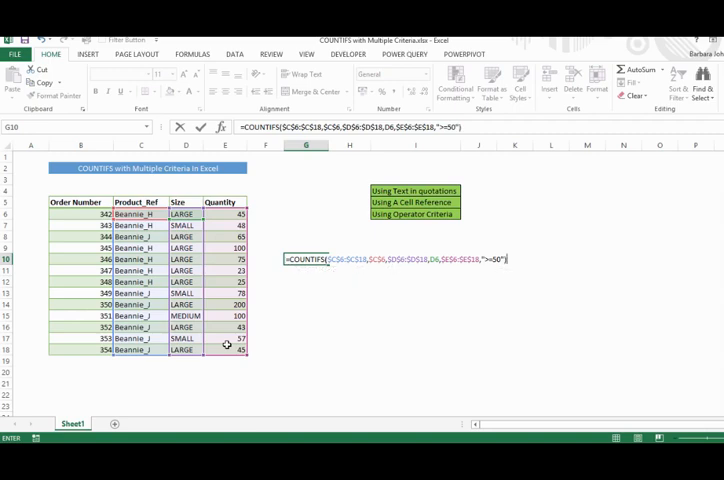
Enter the three-criteria formula in G10, which returns 2, and reselect G10 to inspect it
key("Return")
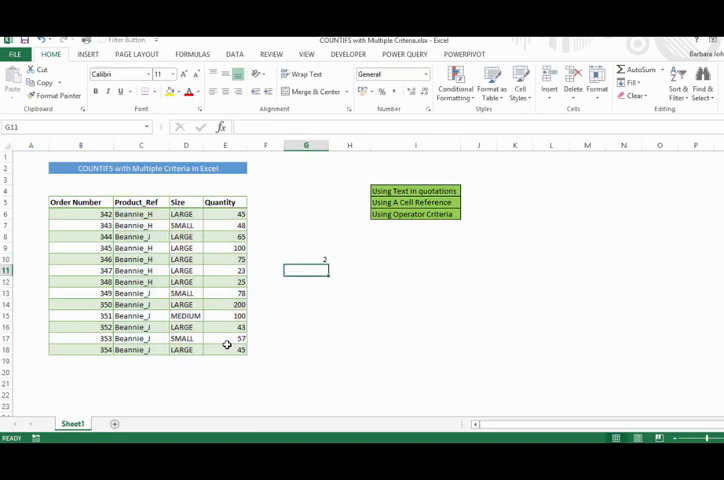
left_click(306, 259)
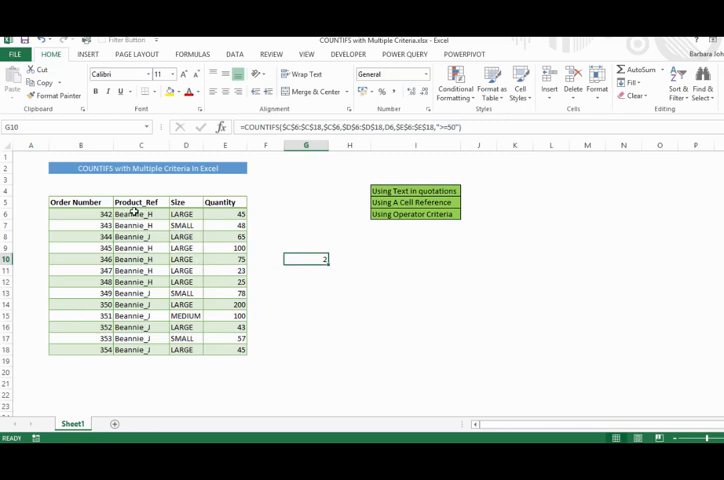
mouse_move(194, 229)
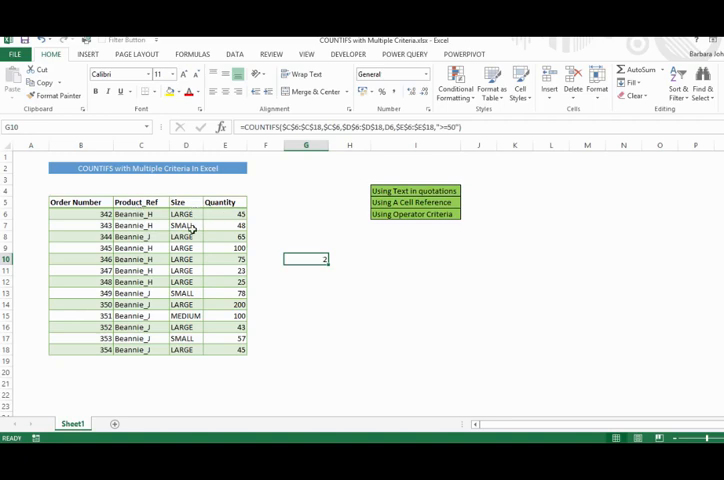
mouse_move(200, 251)
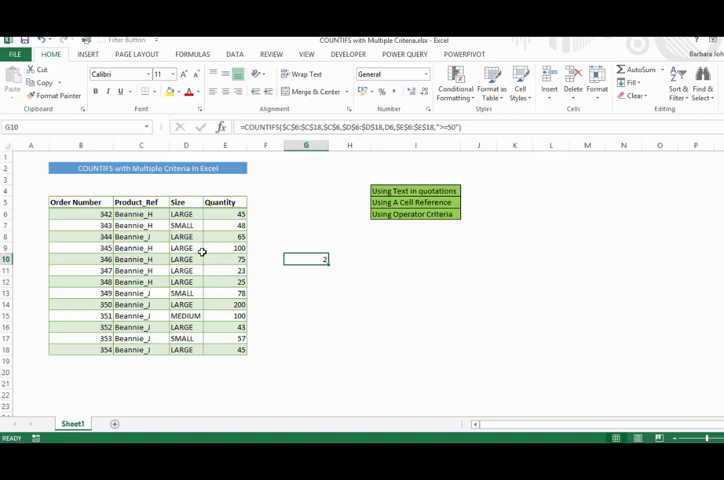
mouse_move(251, 274)
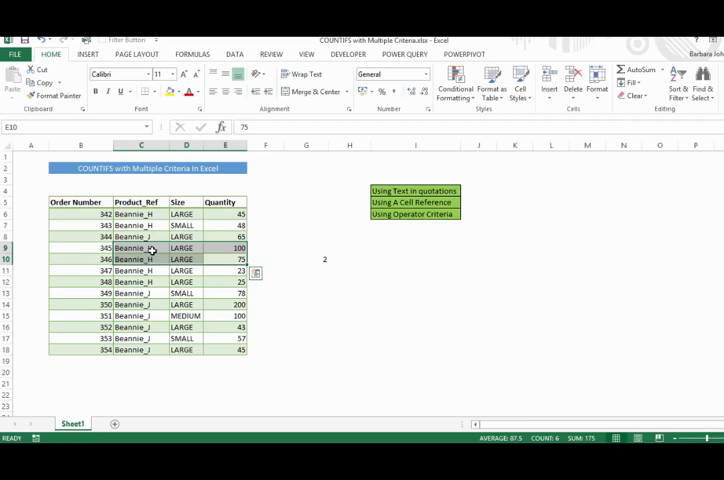
left_click(307, 259)
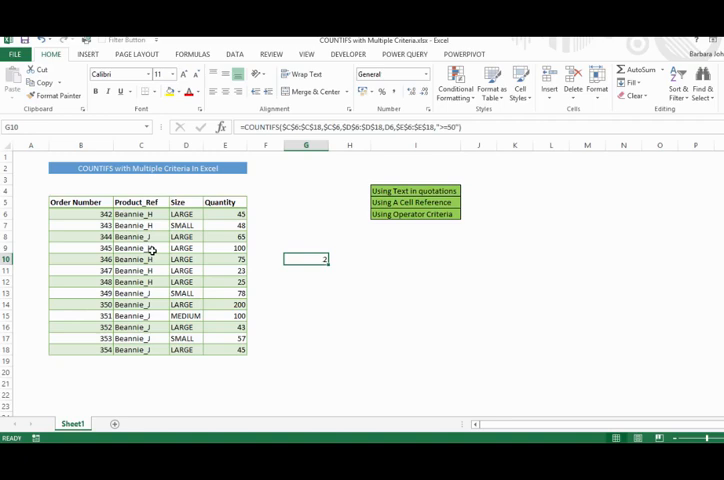
mouse_move(435, 179)
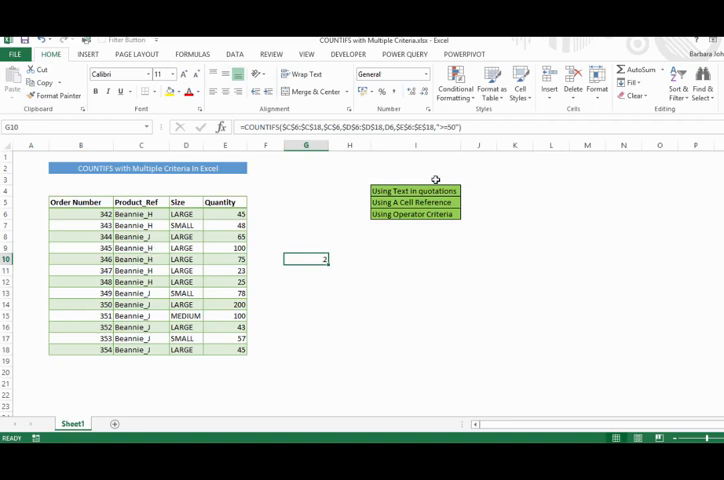
mouse_move(460, 240)
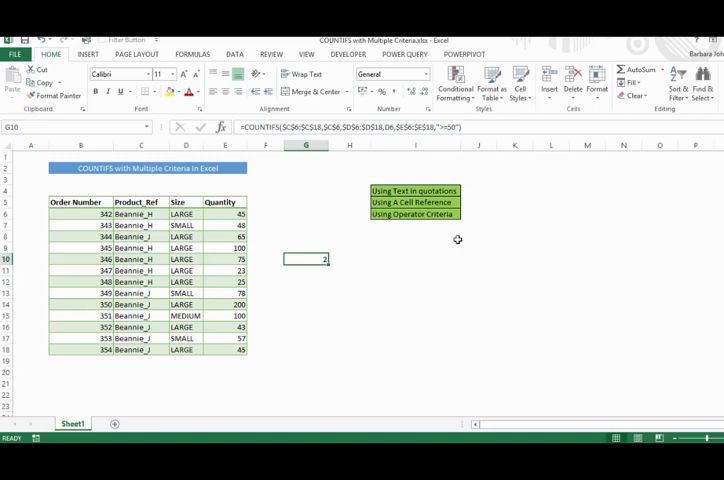
mouse_move(307, 295)
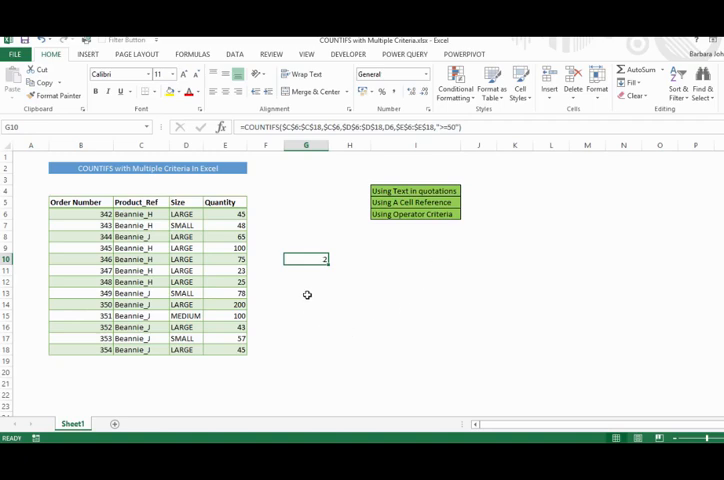